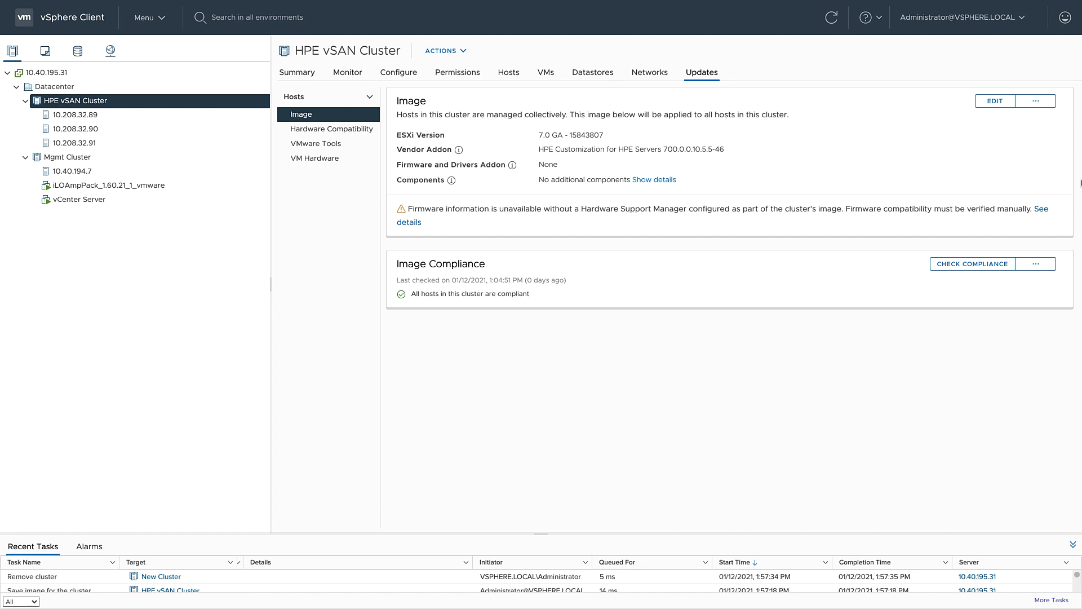
- Select HPE vSAN Cluster to review its current ESXi 7.0 GA image
left_click(78, 101)
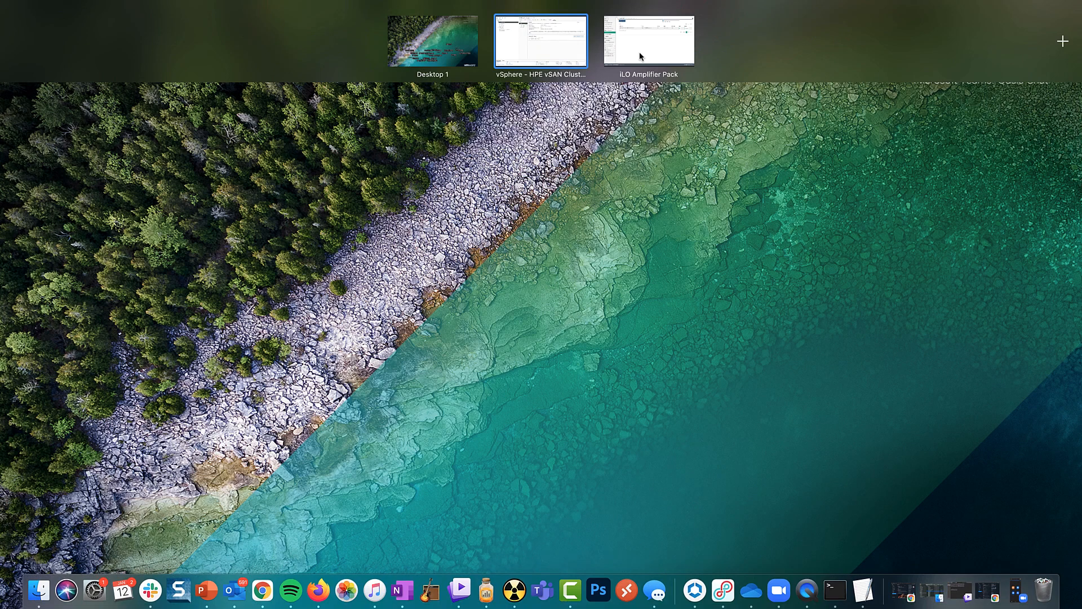
- In iLO Amplifier Pack, inspect the ESXi 7.0 U1 Upgrade Pack baseline's 602 components
left_click(647, 41)
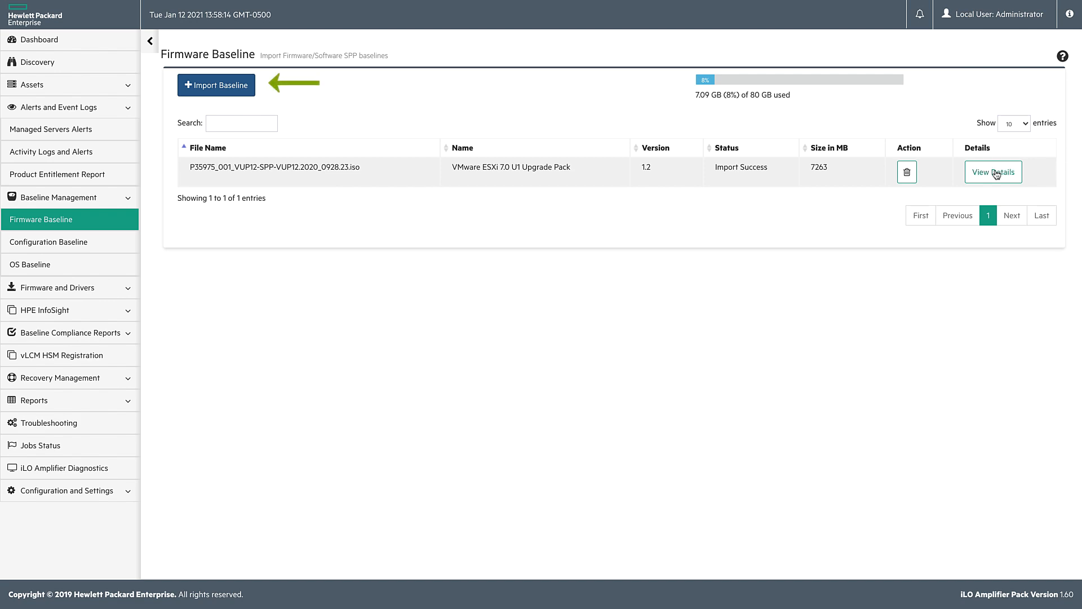
left_click(992, 172)
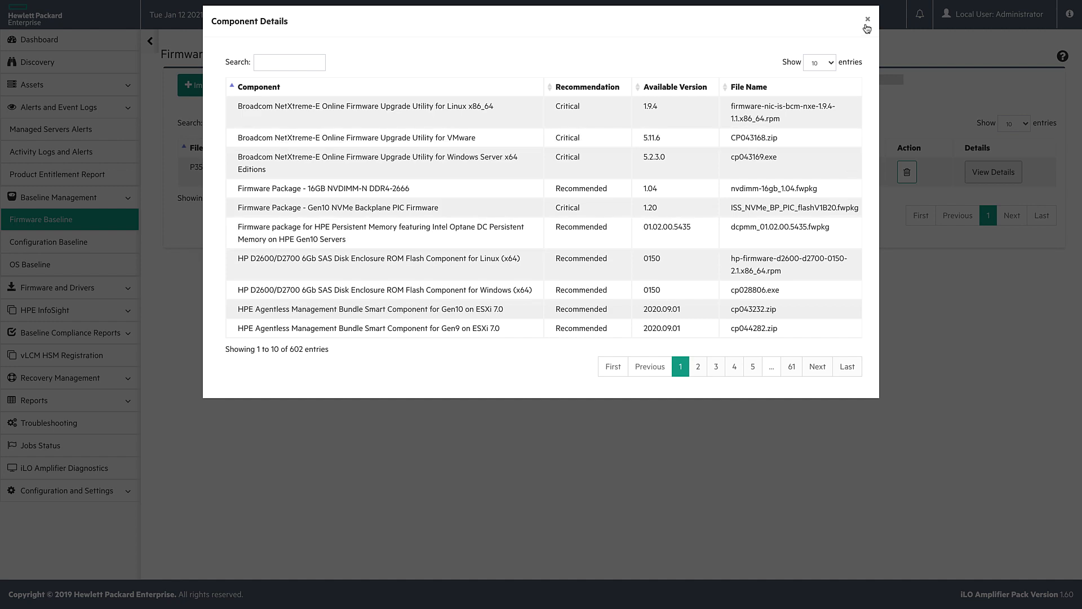
left_click(867, 19)
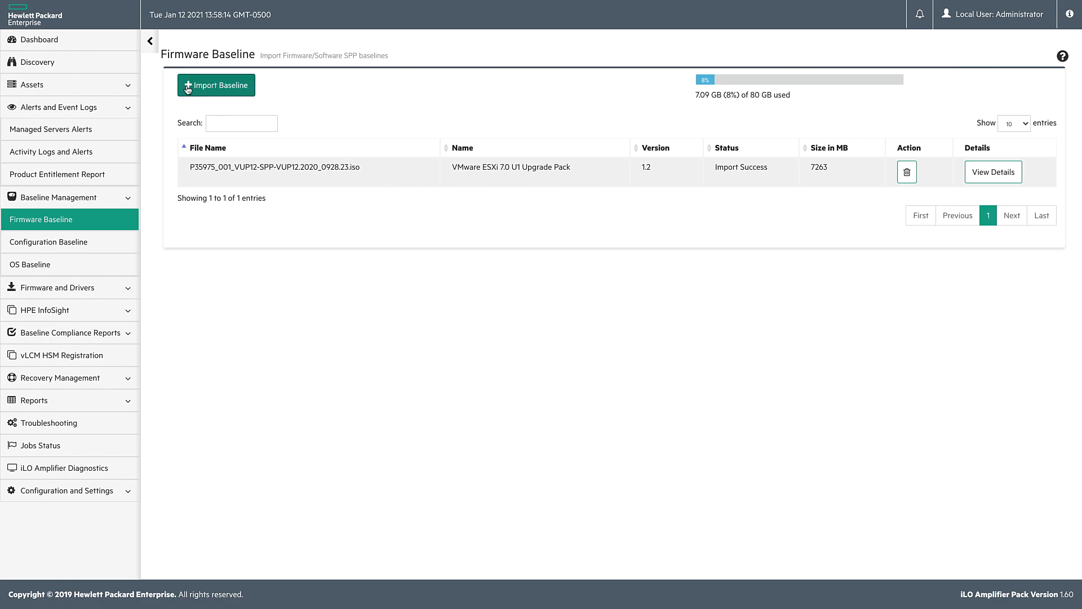
- Explore the Import Baseline dialog's import types, then cancel the import
left_click(216, 85)
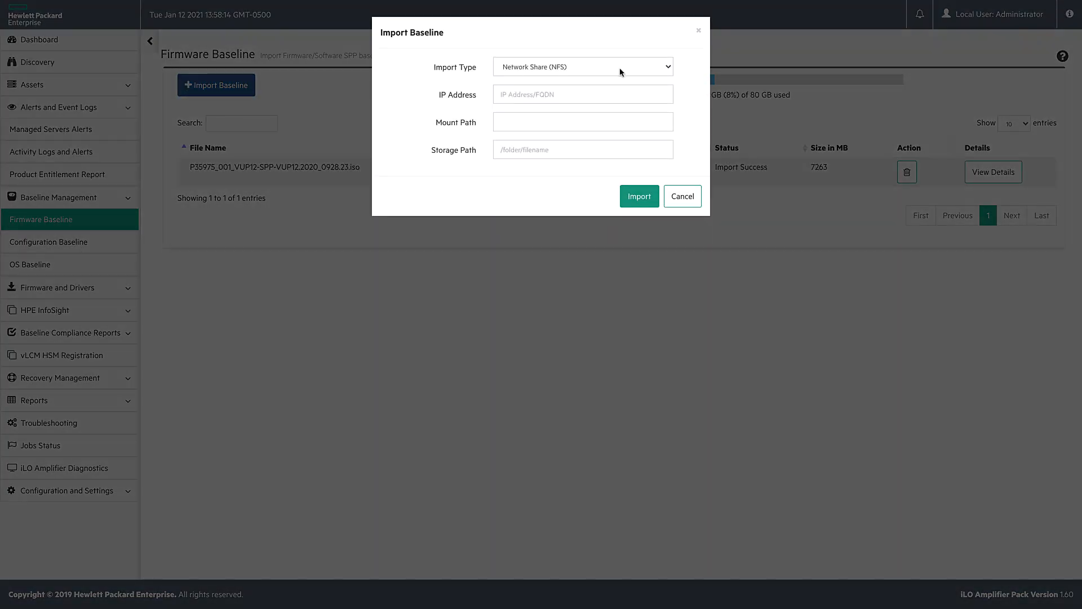
left_click(581, 67)
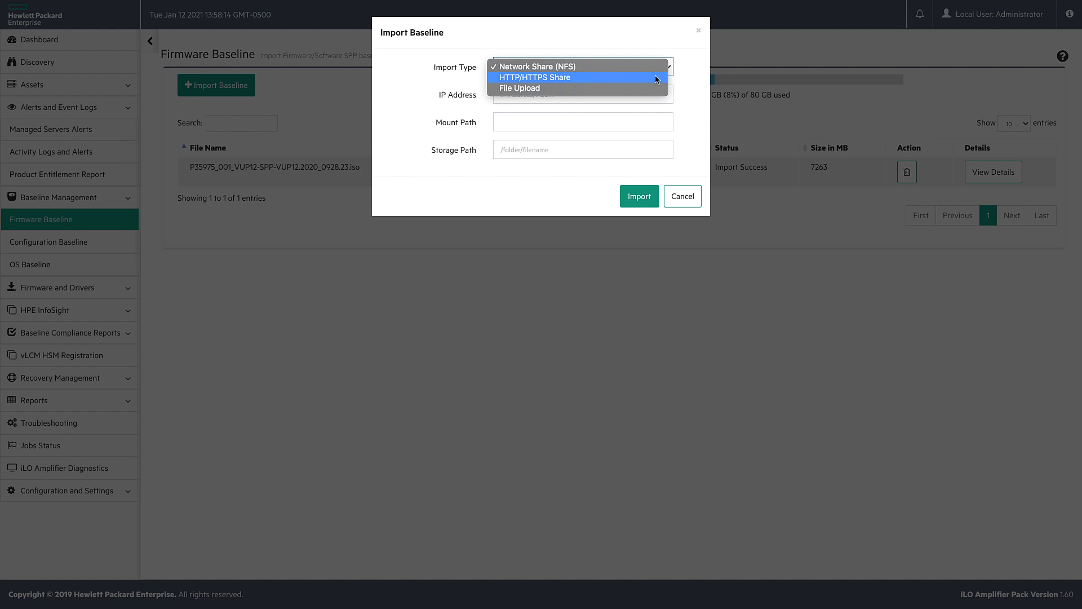
mouse_move(682, 200)
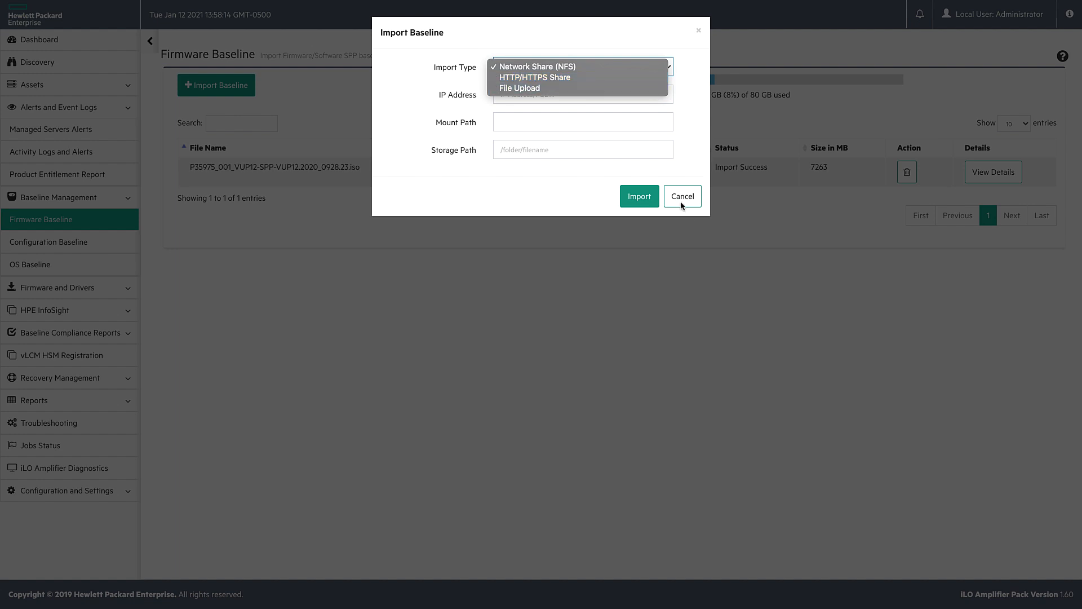
left_click(681, 196)
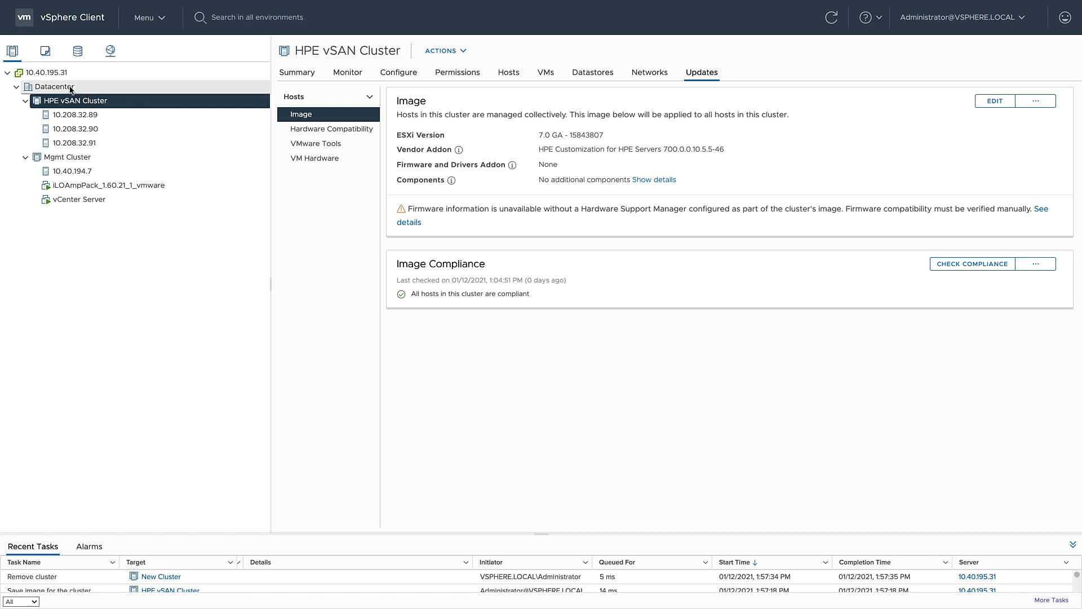
- Create a New Cluster in Datacenter managed by a single image on ESXi 7.0 Update 1
right_click(53, 87)
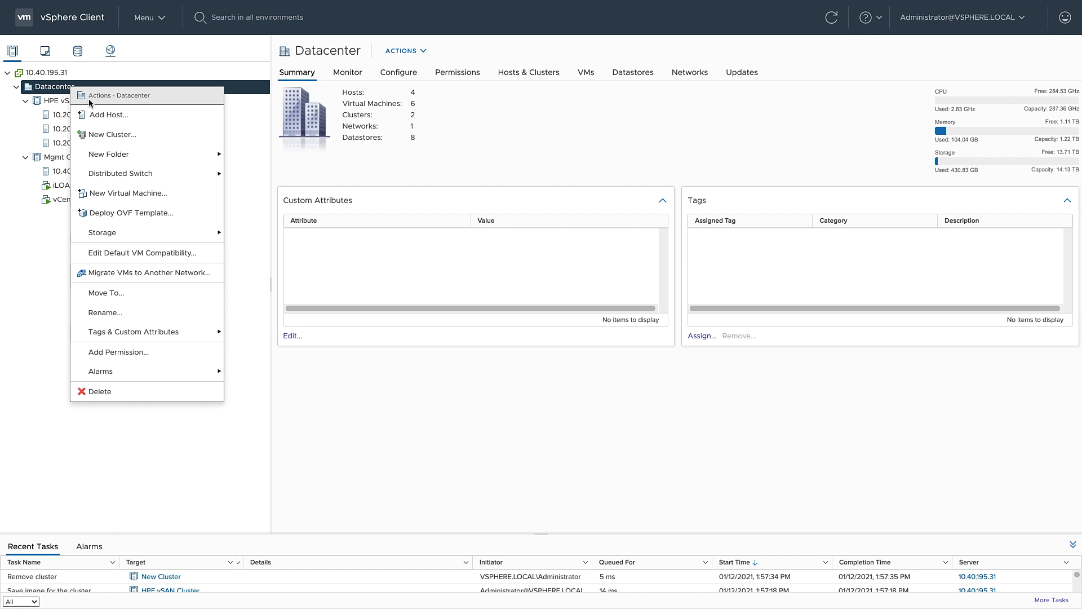
left_click(112, 134)
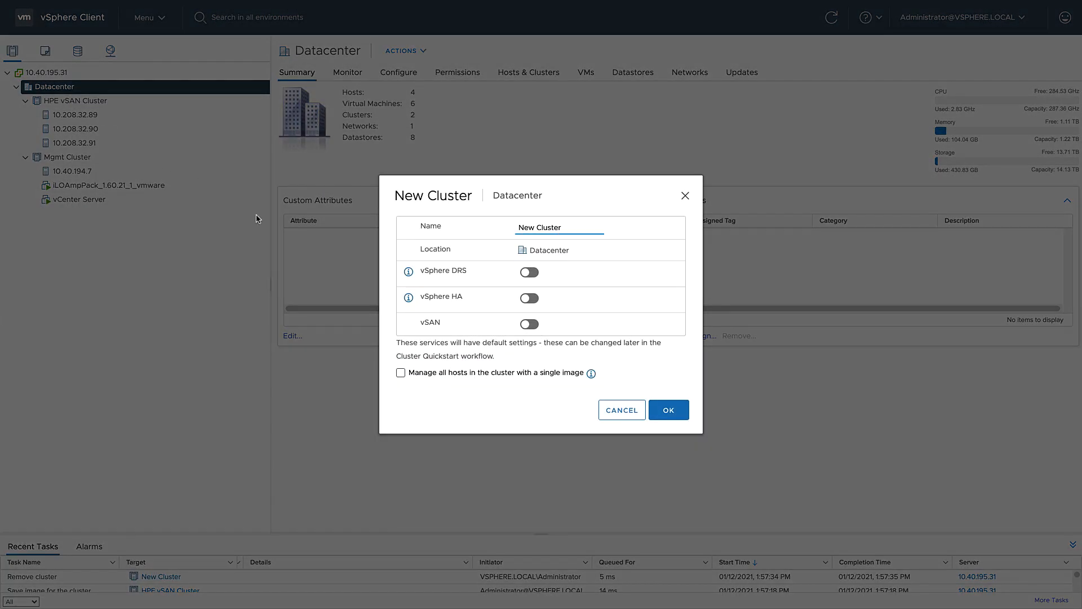
left_click(400, 372)
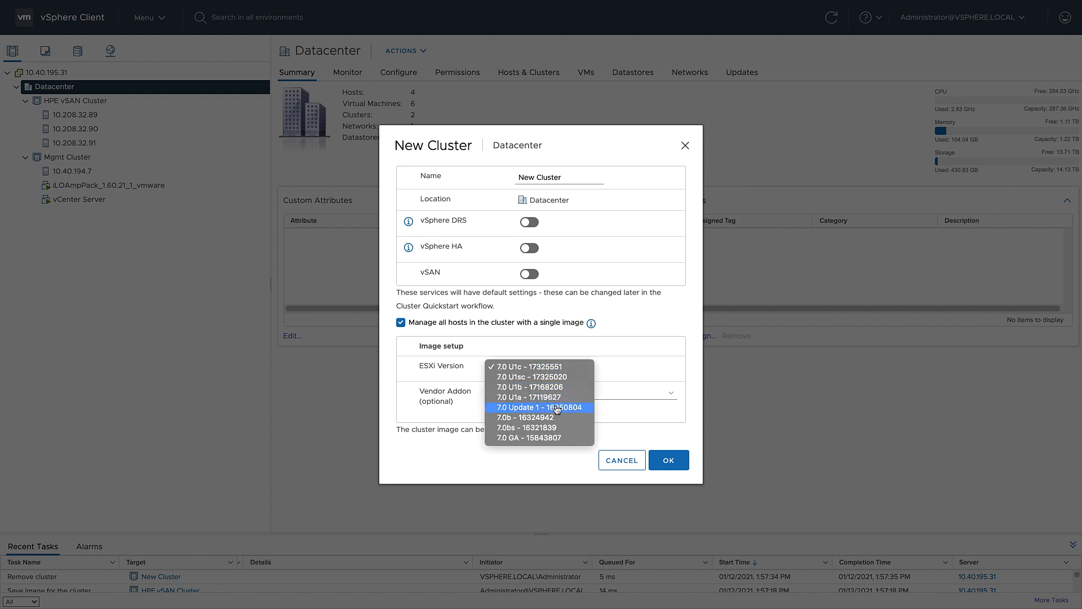
left_click(538, 407)
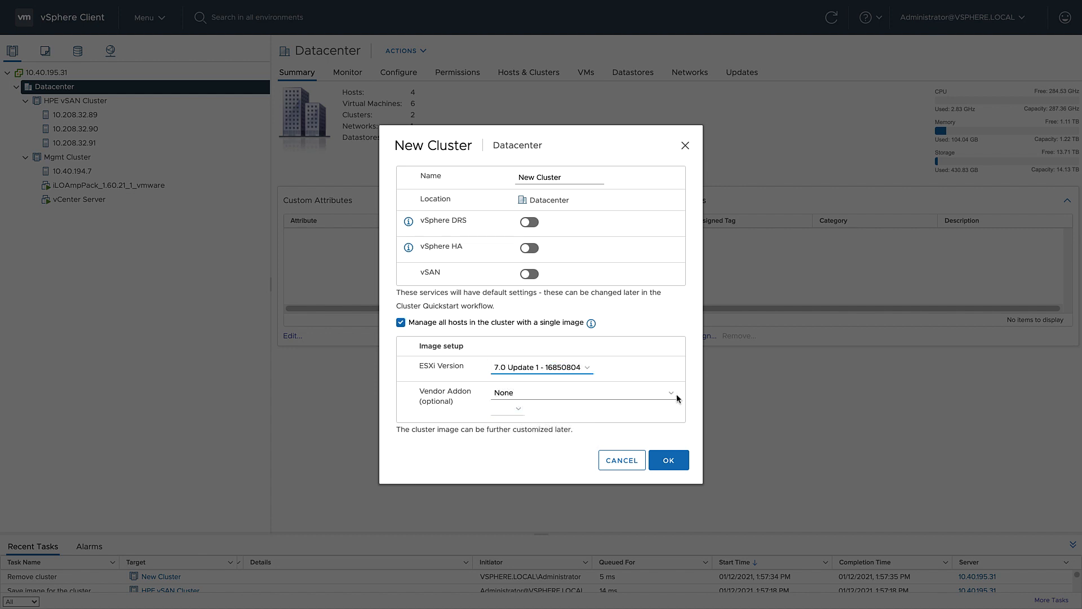
- Add the HPE Customization for HPE Servers addon 701.0.0.10.6.0-40 and create the cluster
left_click(583, 392)
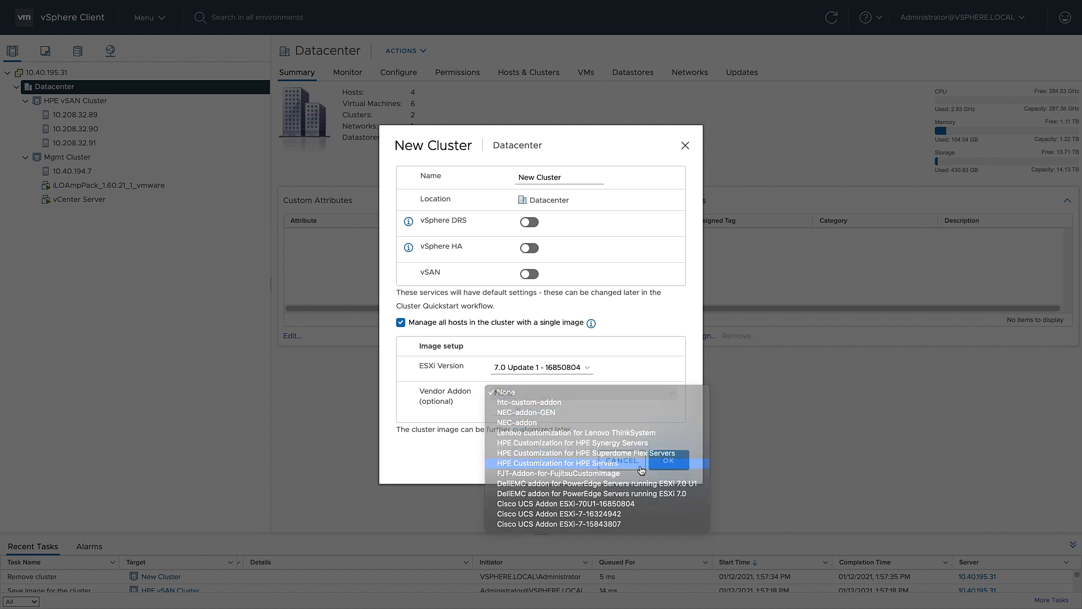
left_click(553, 463)
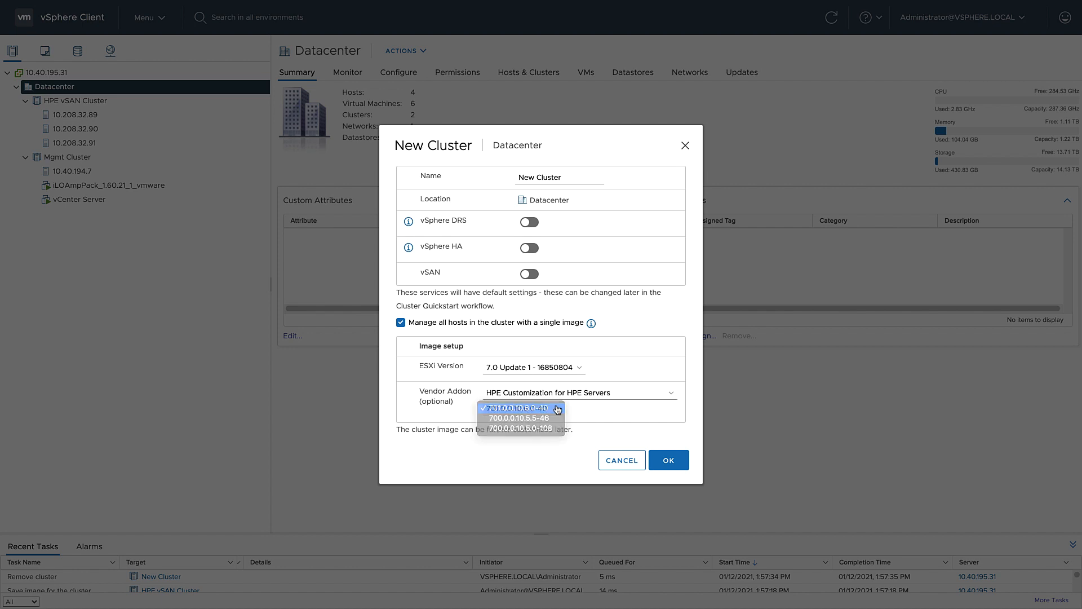
left_click(517, 407)
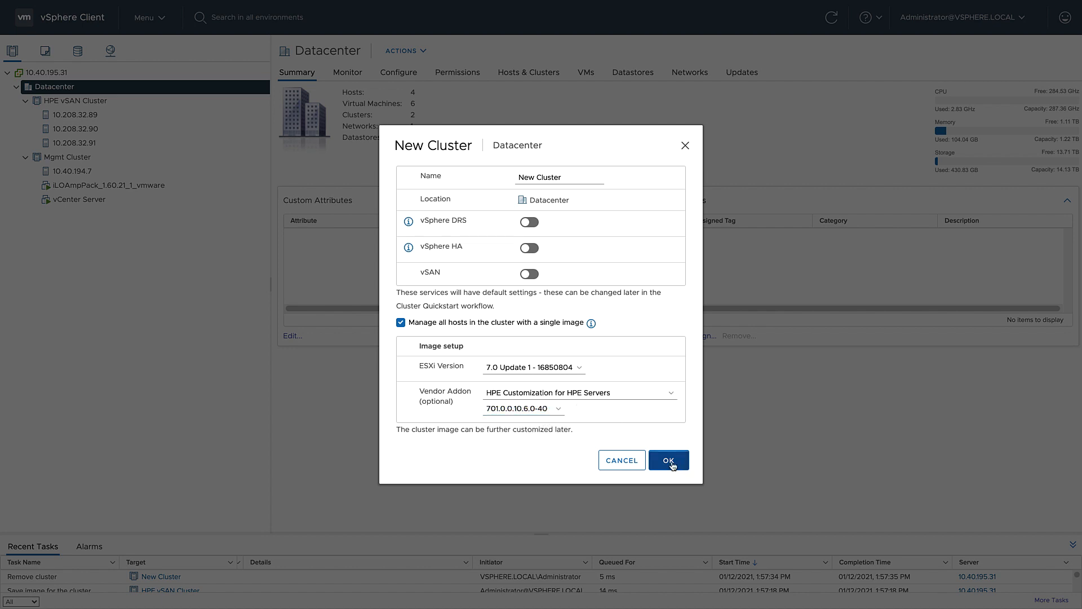
left_click(667, 460)
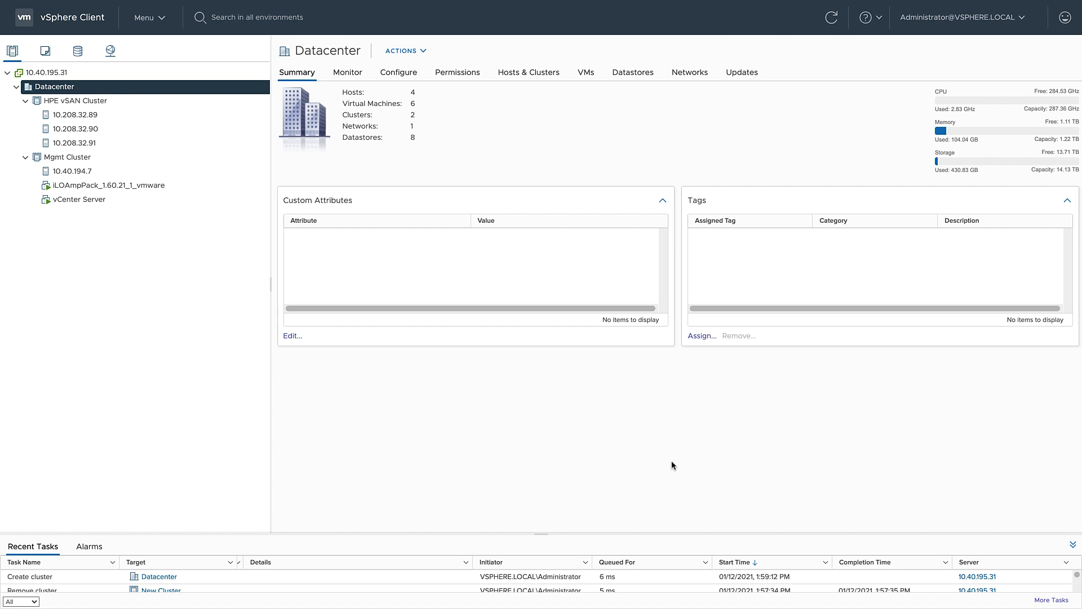
- Refresh the inventory and view New Cluster's image under Updates
left_click(831, 16)
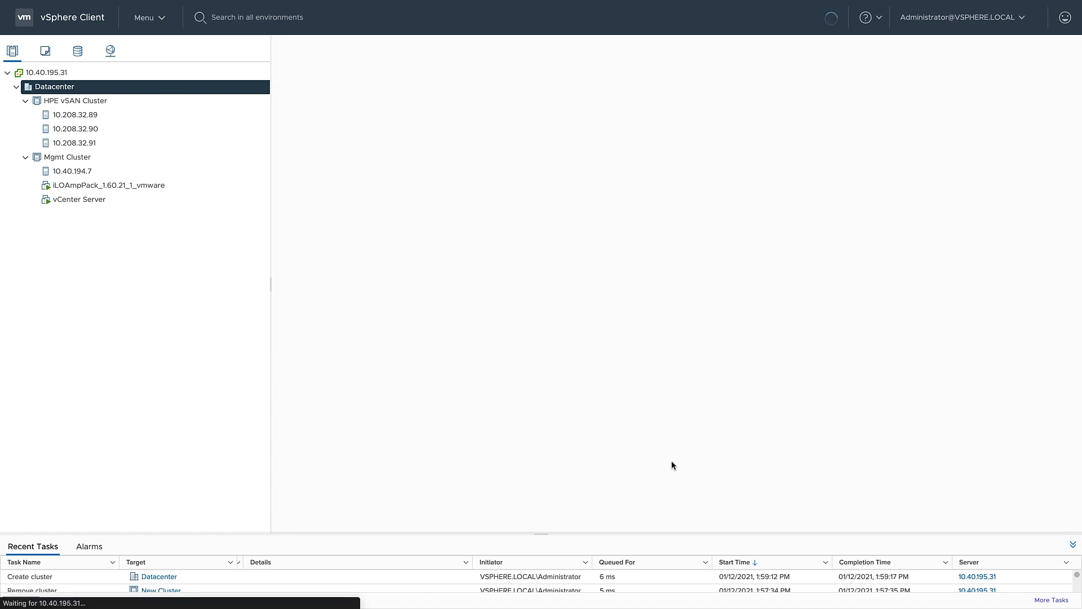
left_click(66, 213)
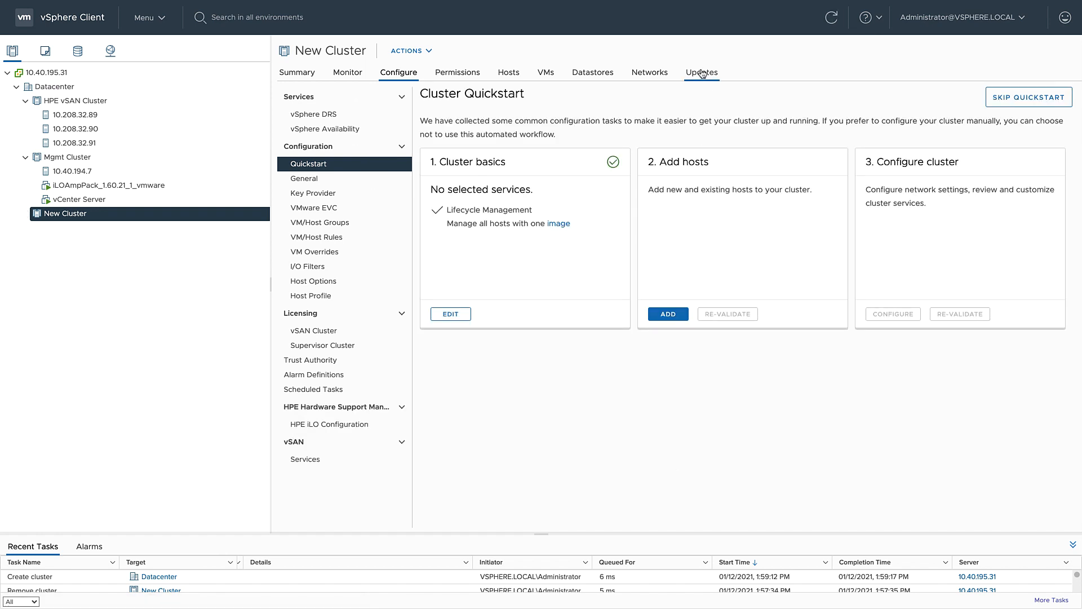
left_click(700, 73)
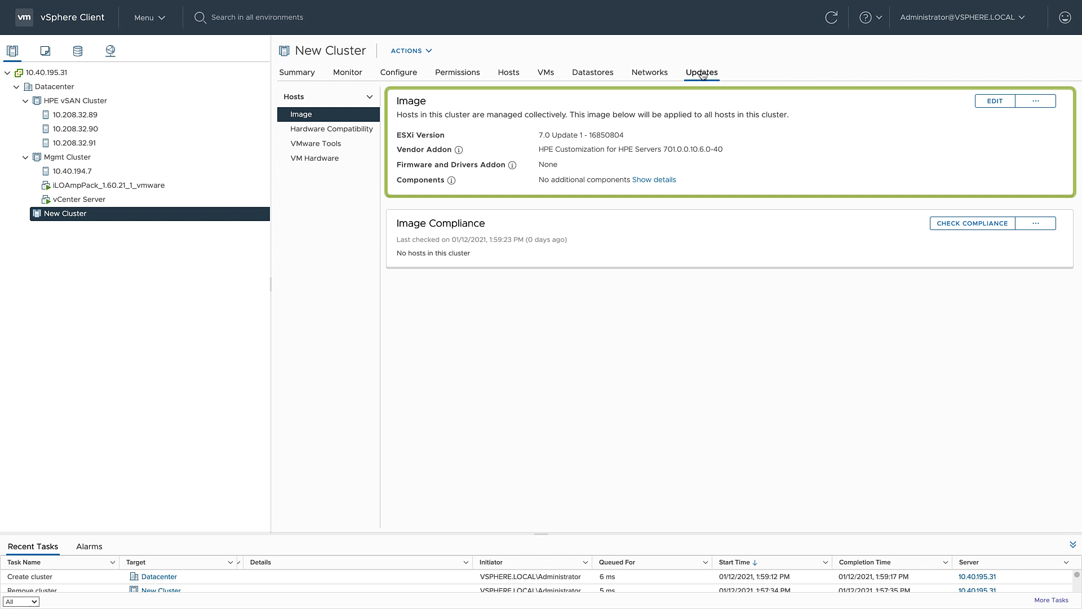
mouse_move(645, 137)
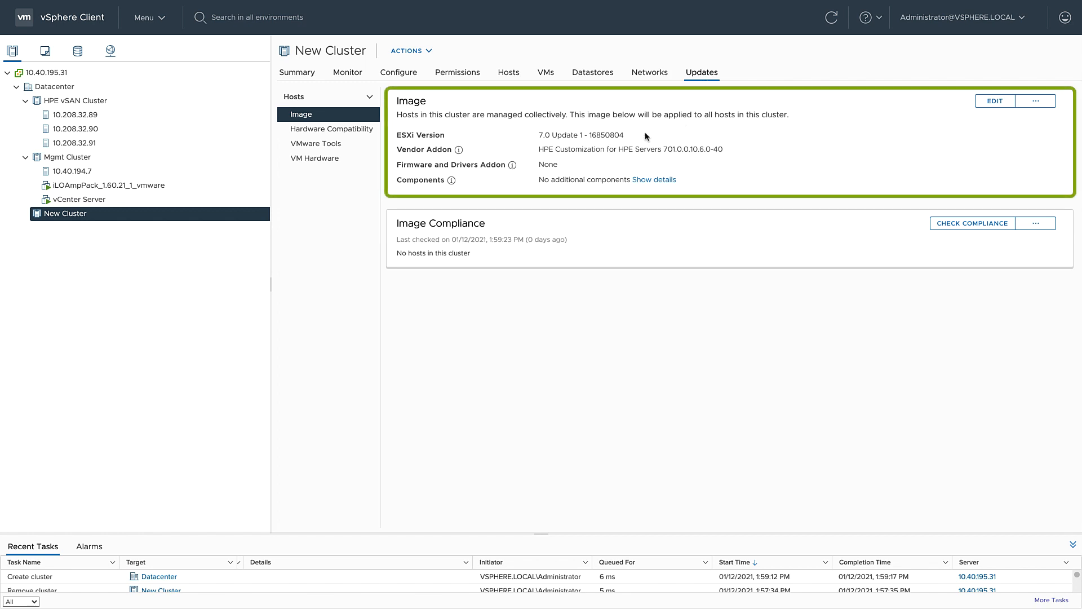
mouse_move(731, 153)
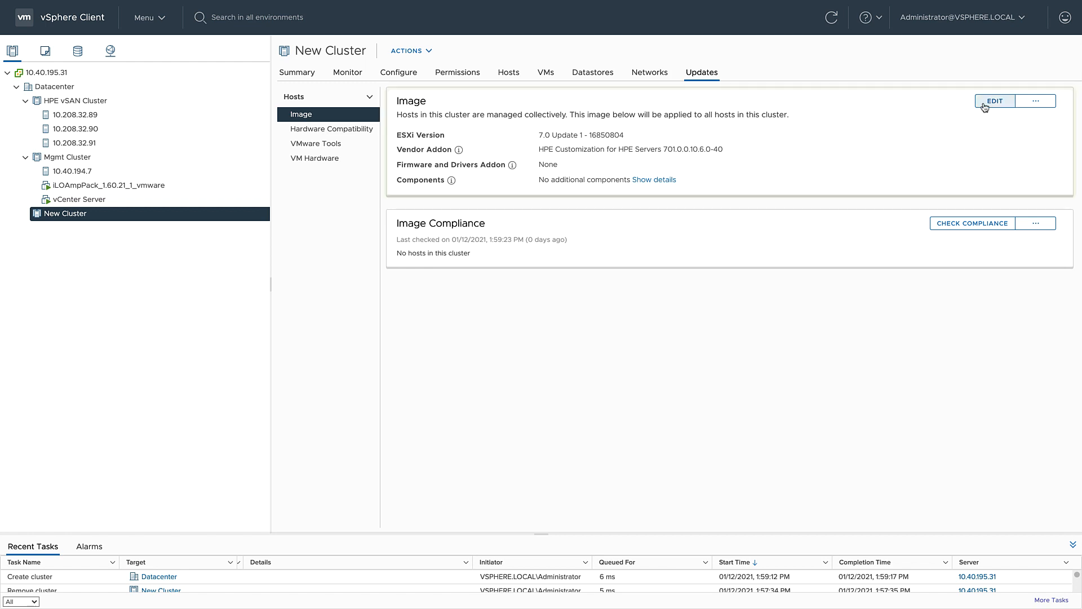
- Draft the ESXi 7.0 U1 Upgrade Pack firmware addon via HPE HSM, then switch to HPE vSAN Cluster
left_click(993, 100)
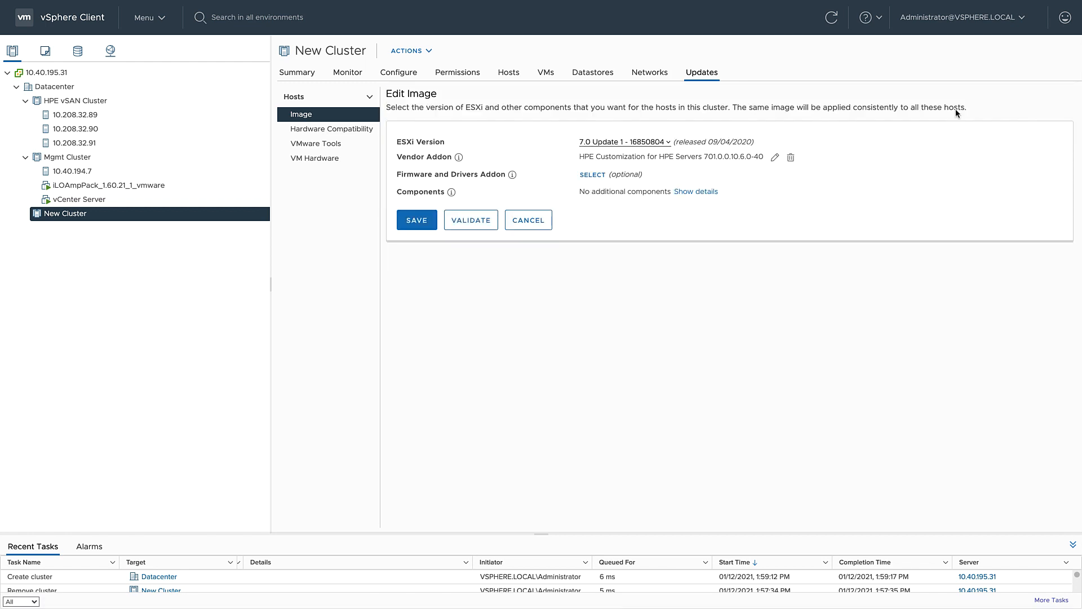
left_click(592, 173)
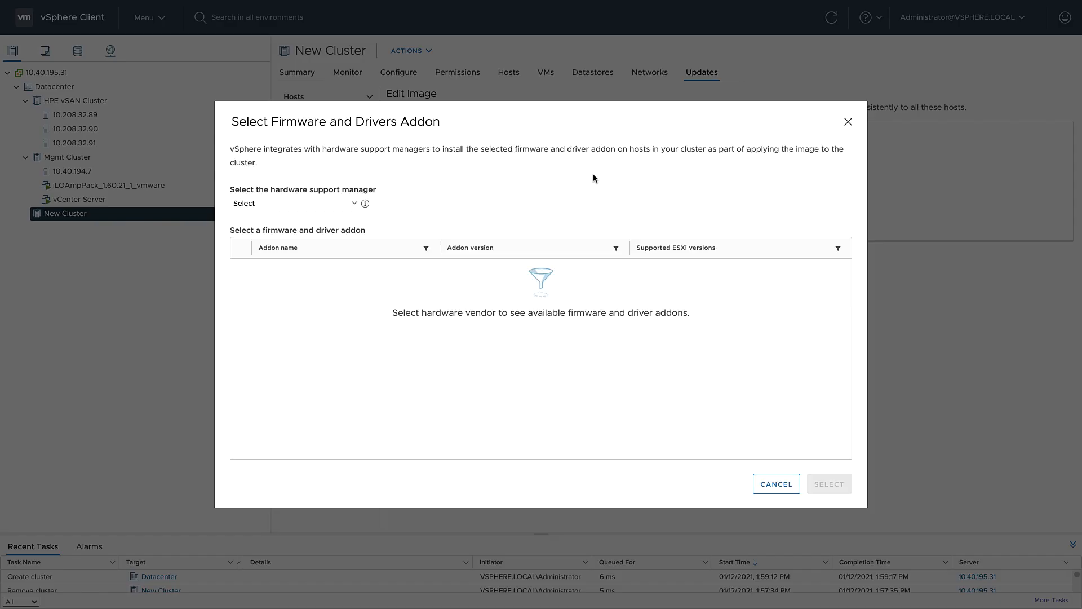
left_click(293, 203)
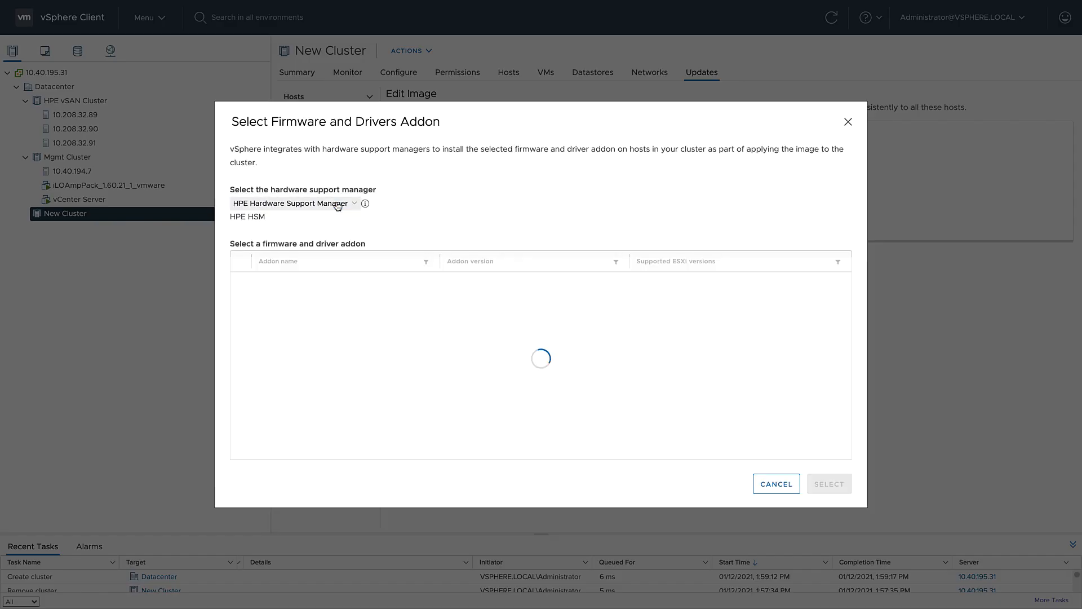
left_click(319, 282)
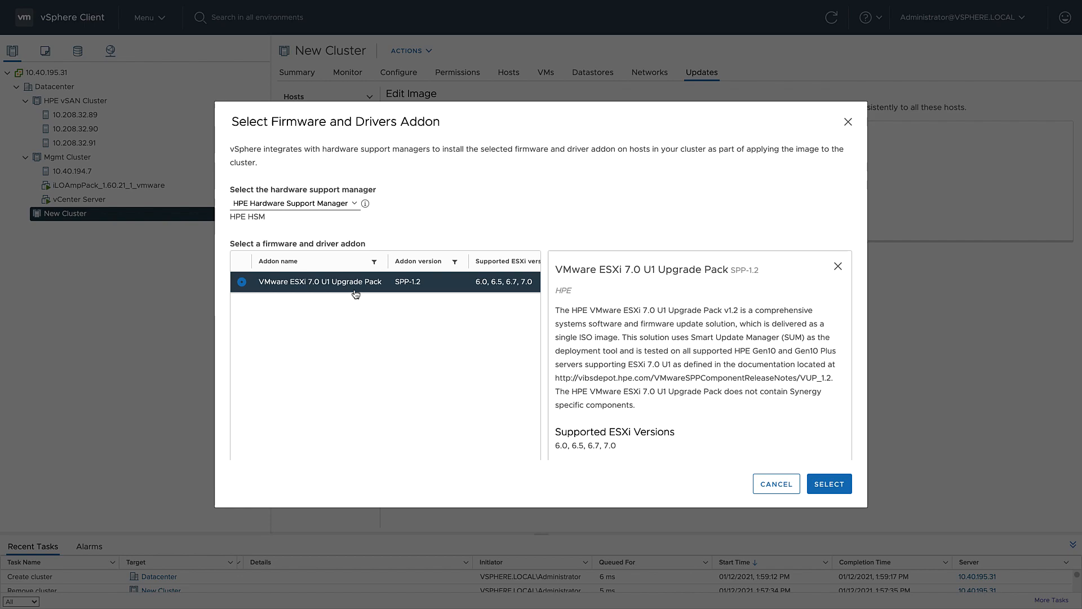
left_click(828, 483)
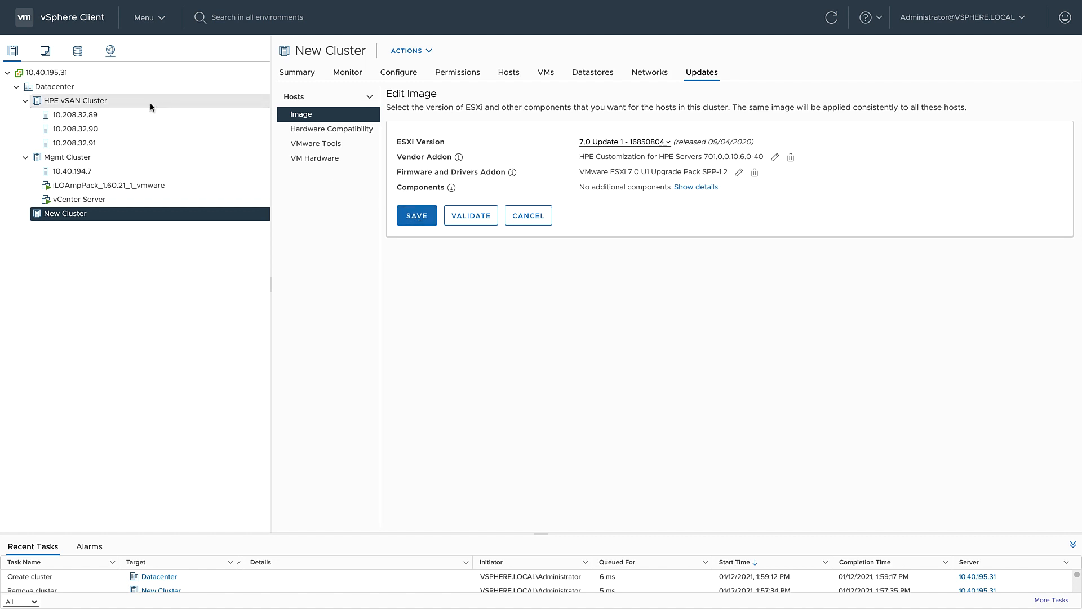
left_click(77, 100)
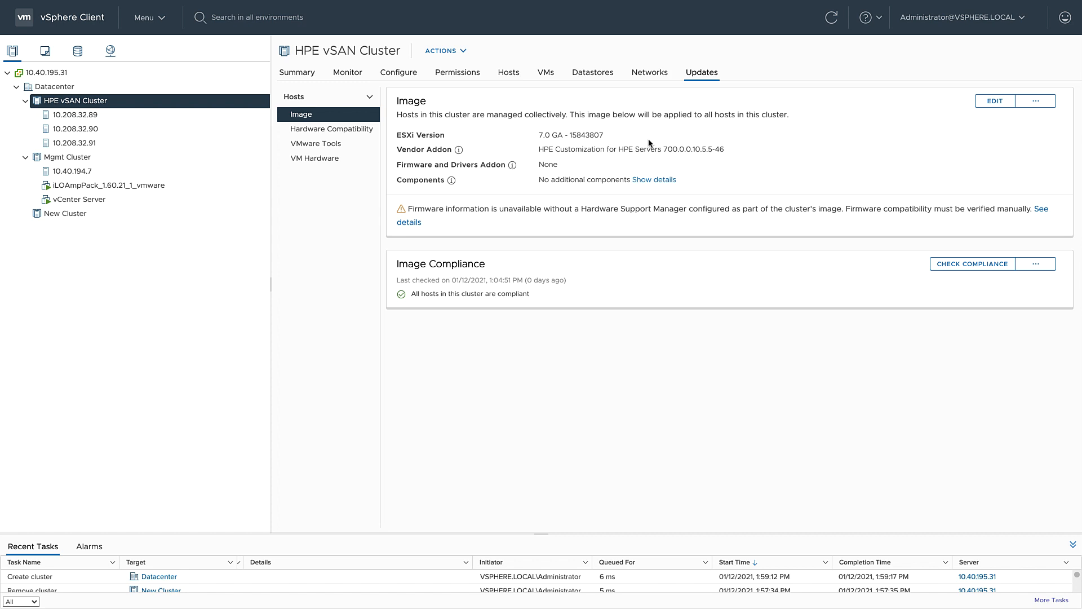
mouse_move(708, 134)
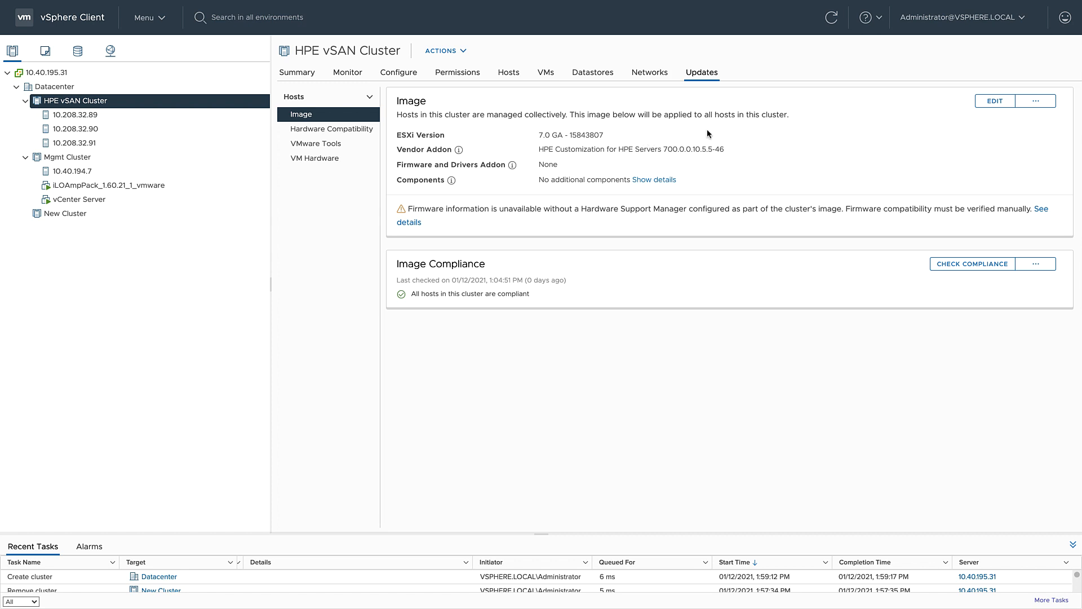
mouse_move(736, 152)
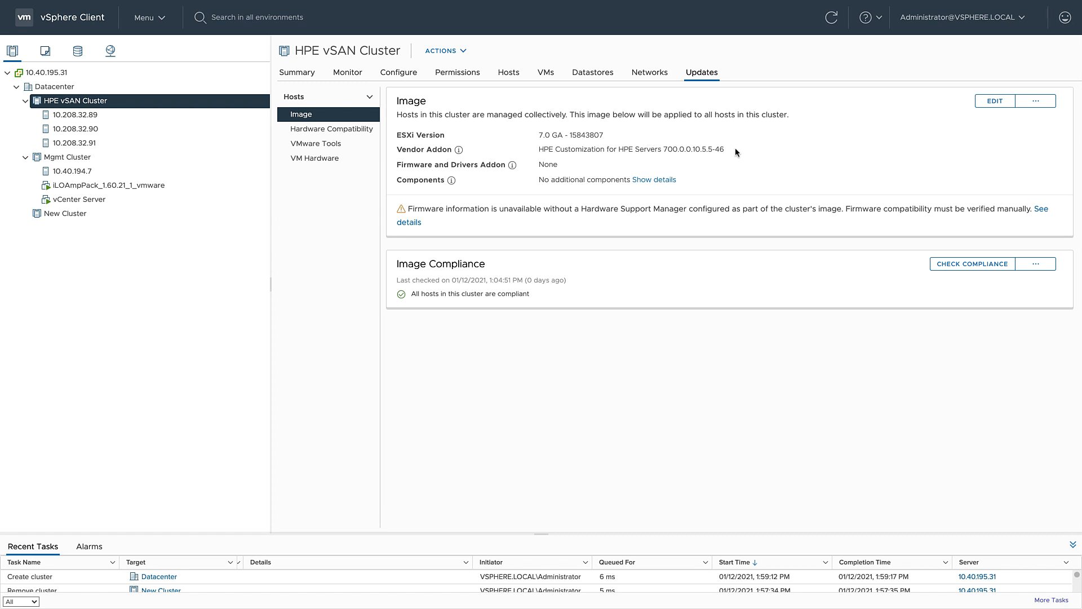
mouse_move(712, 172)
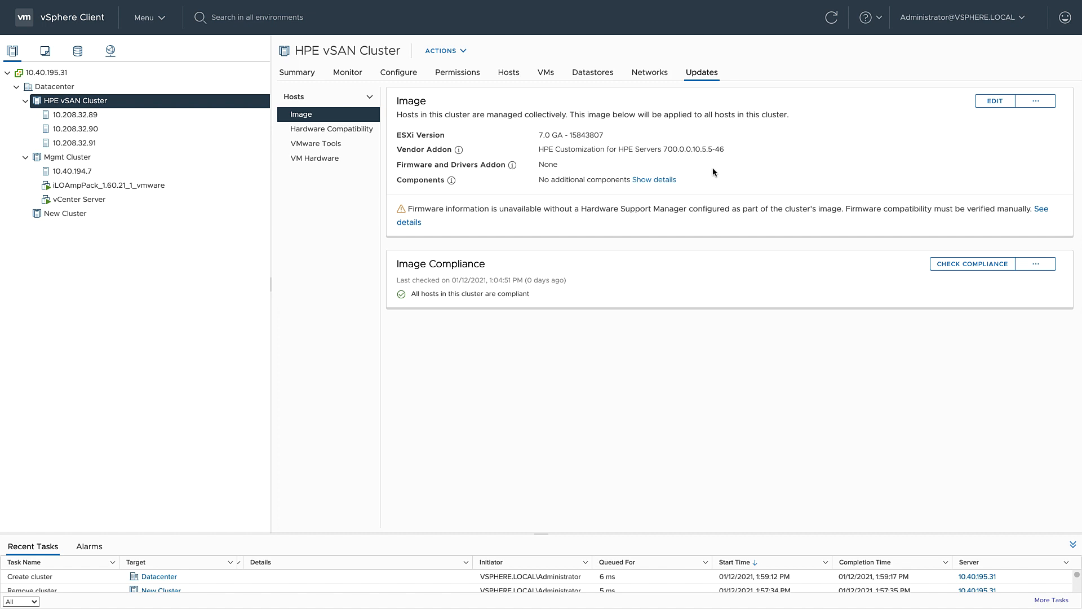
mouse_move(520, 309)
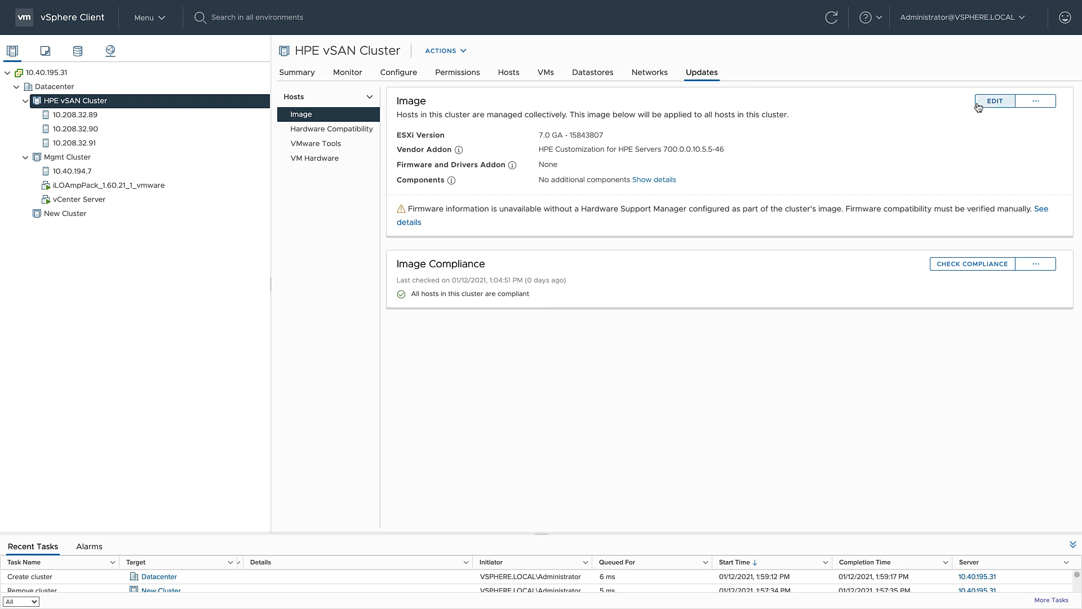
- Edit the image to ESXi 7.0 Update 1 with the HPE Servers vendor addon 701.0.0.10.6.0-40
left_click(993, 101)
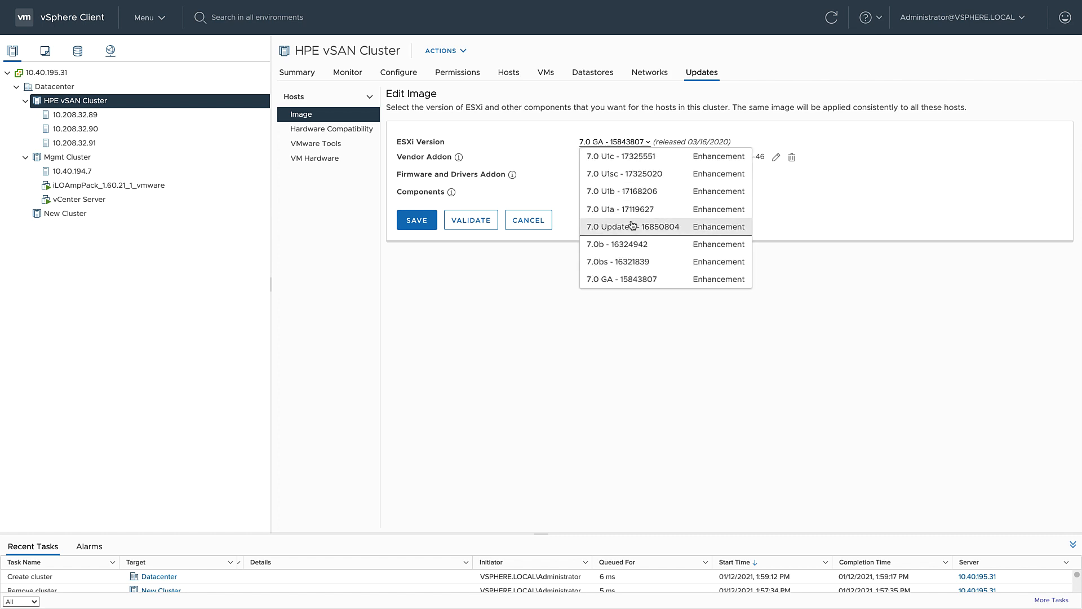
left_click(633, 226)
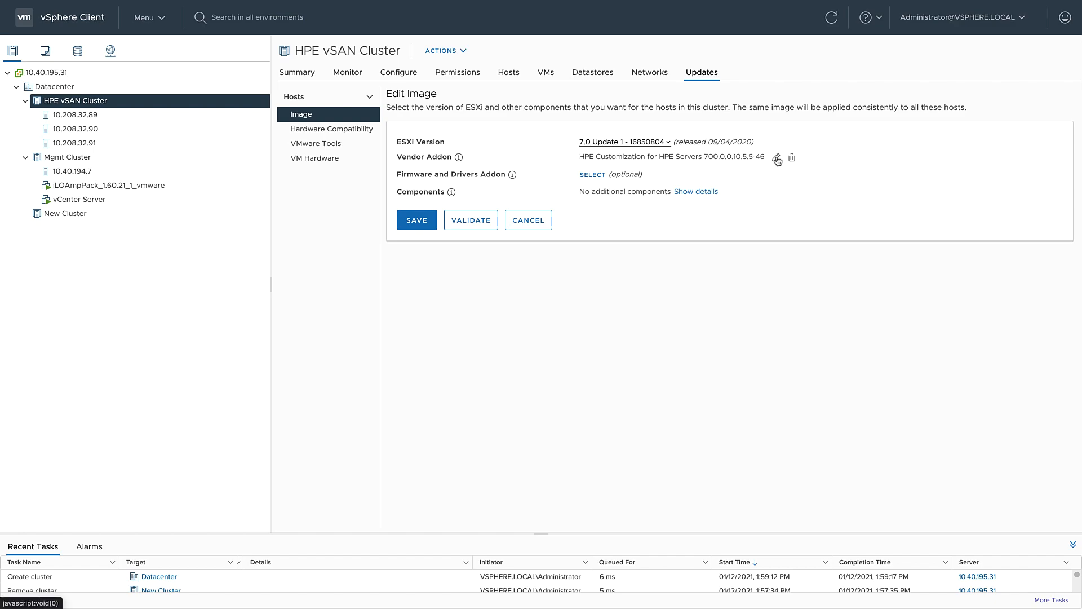
left_click(776, 158)
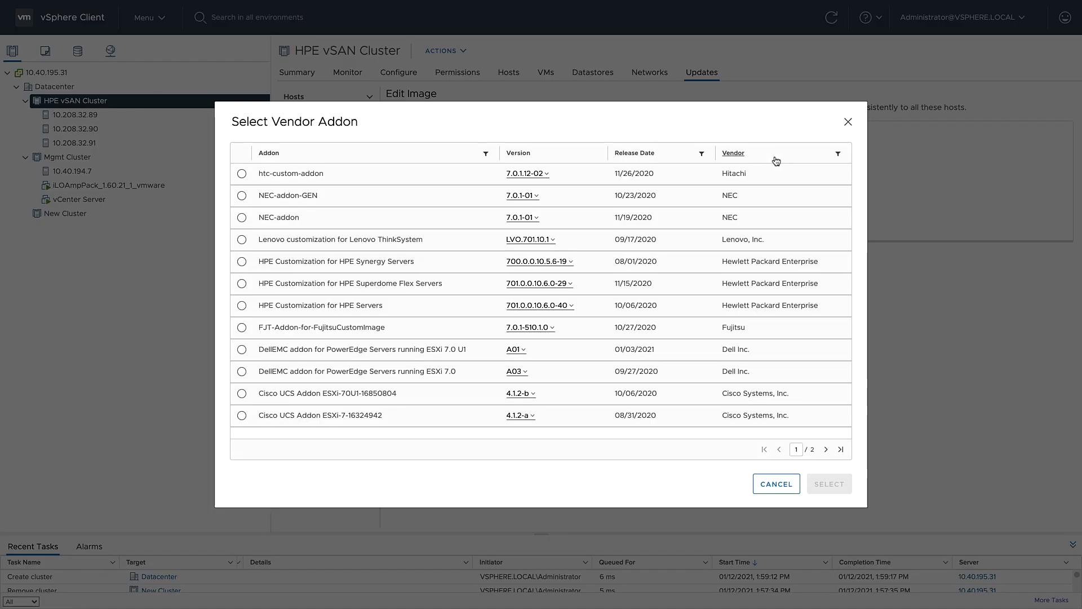
mouse_move(666, 247)
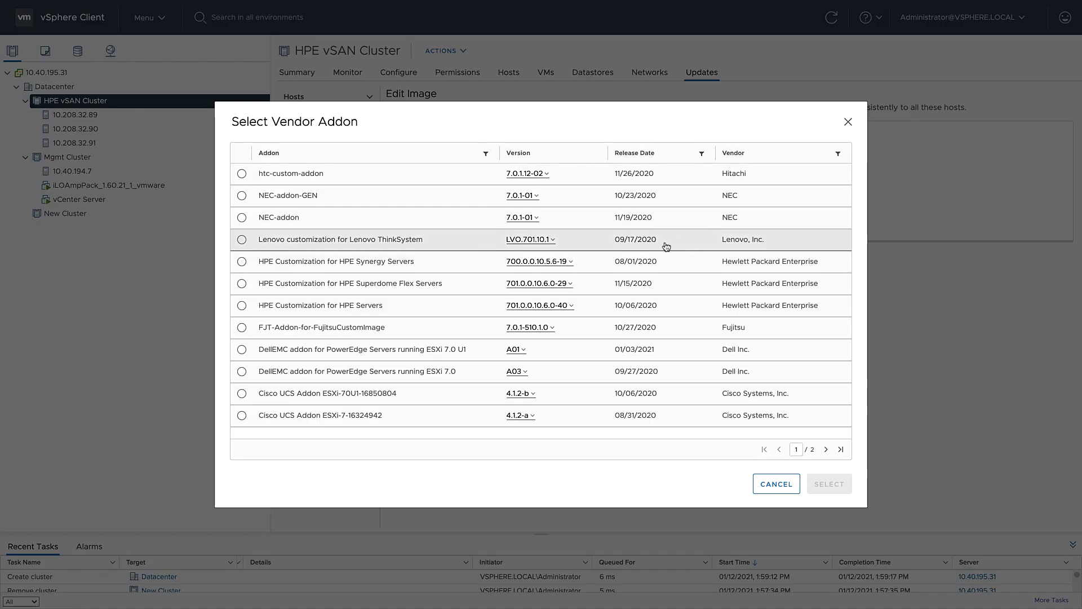
left_click(540, 306)
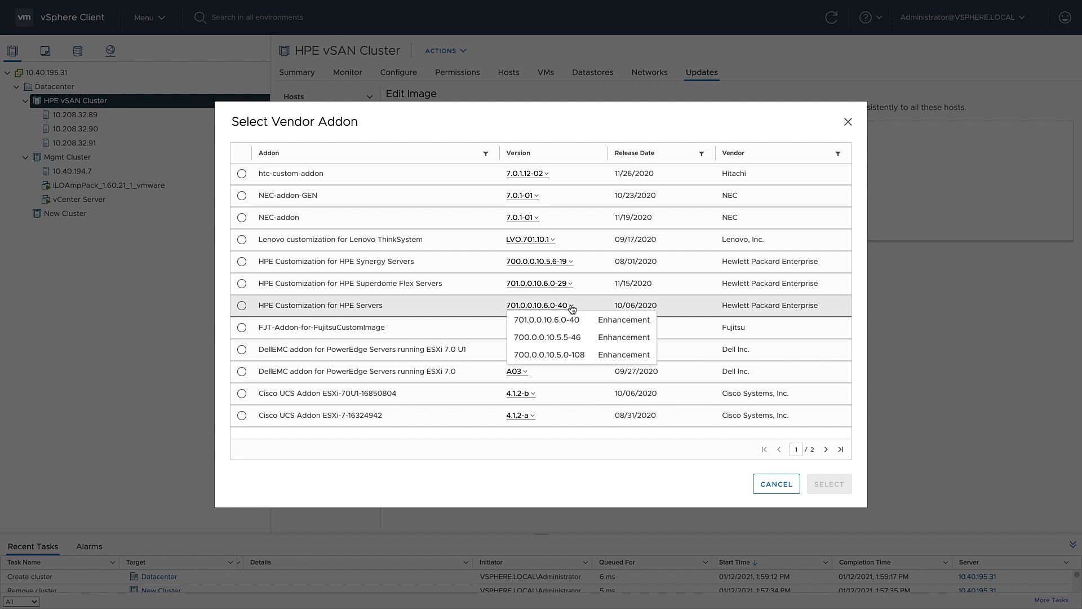
mouse_move(549, 319)
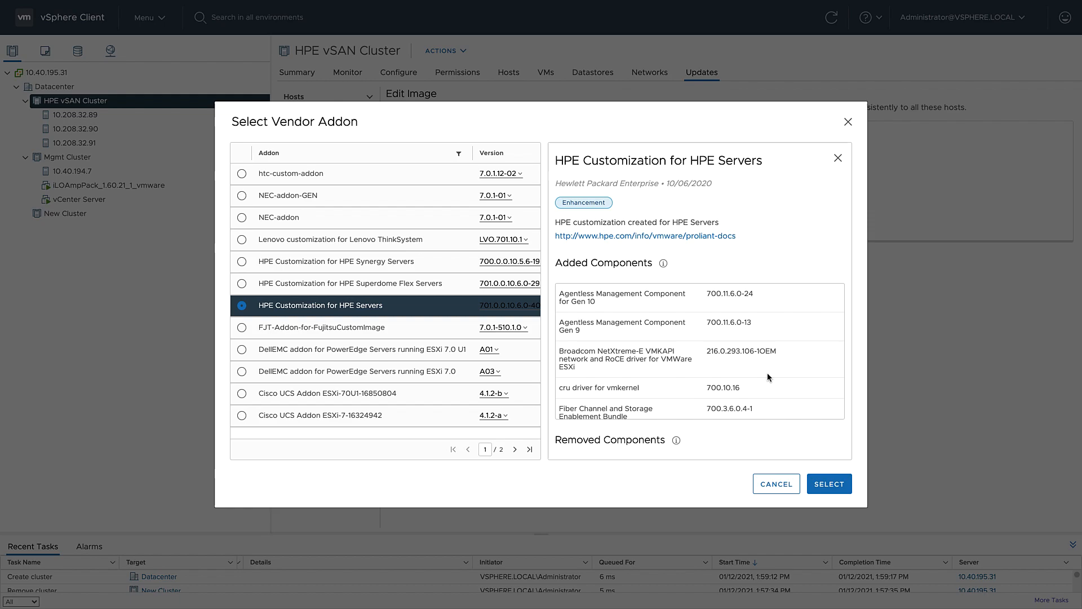
left_click(828, 484)
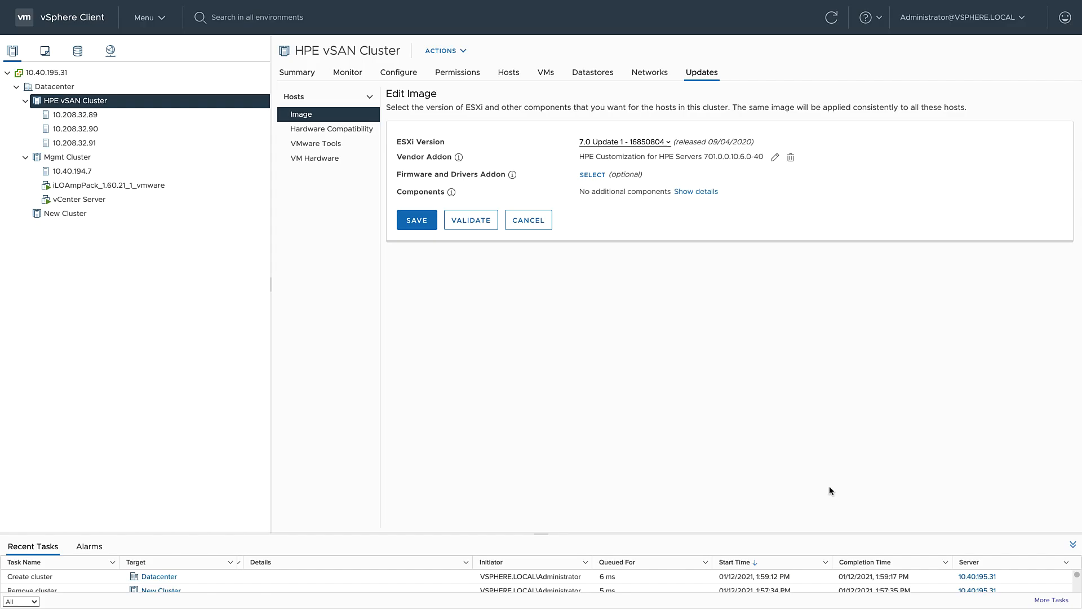
- Add the ESXi 7.0 U1 Upgrade Pack SPP-1.2 firmware addon via HPE HSM and save the image
left_click(592, 173)
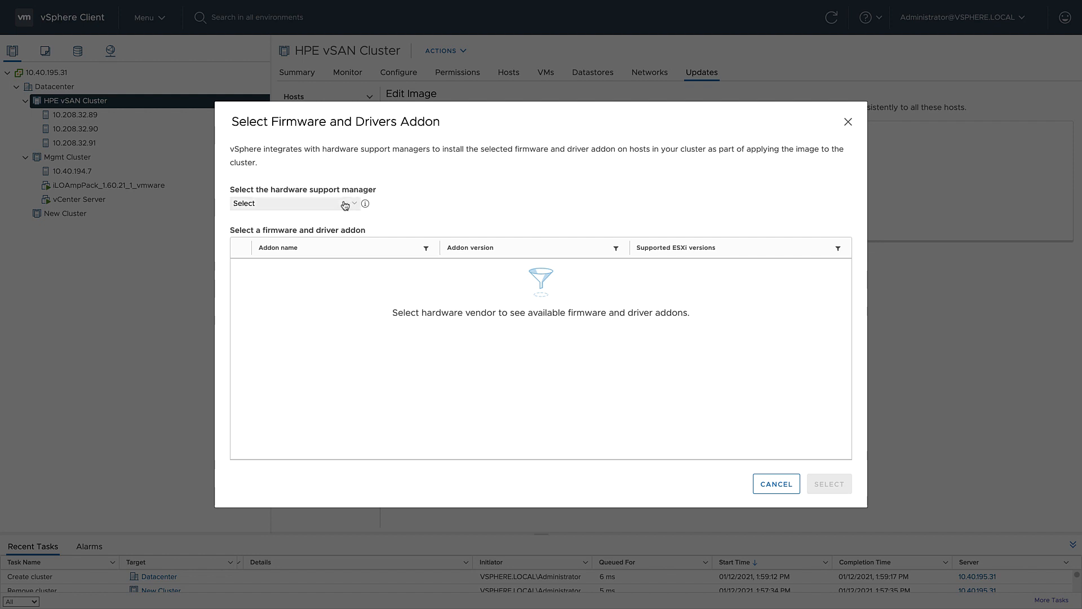
left_click(295, 203)
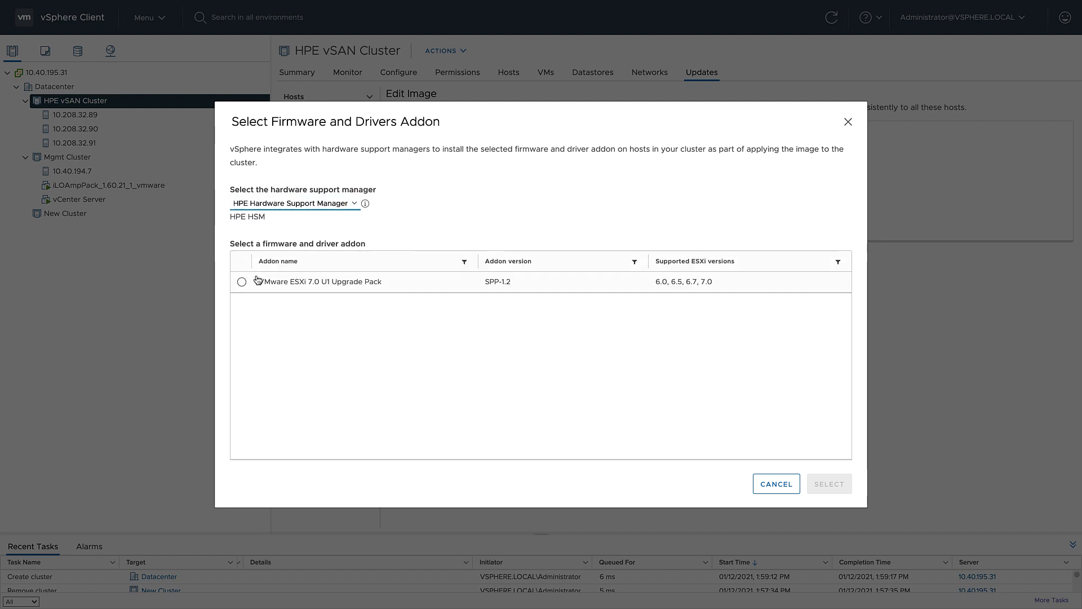
left_click(241, 282)
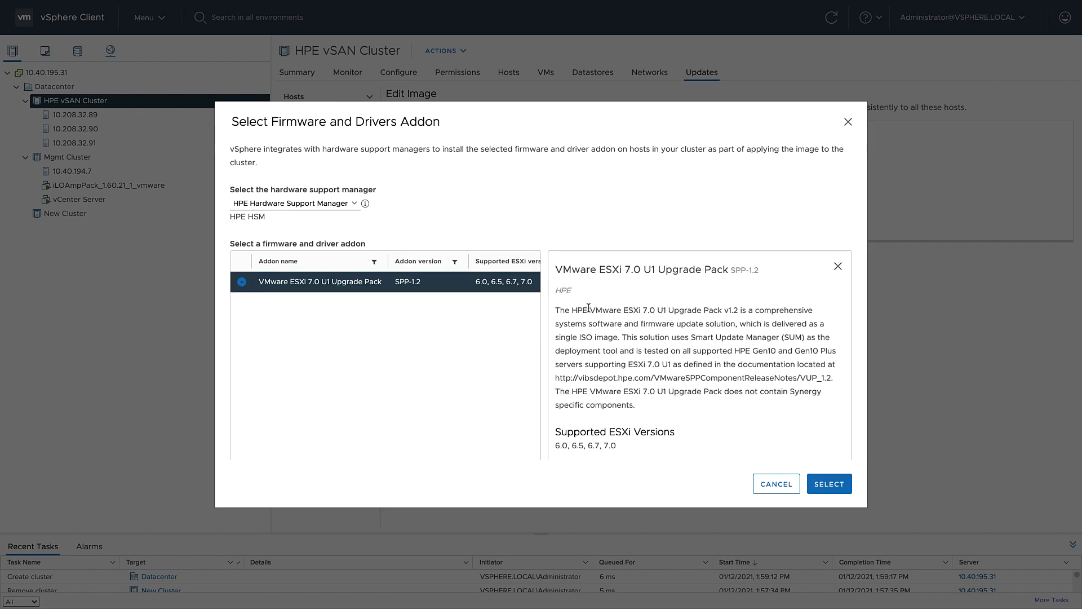
left_click(828, 483)
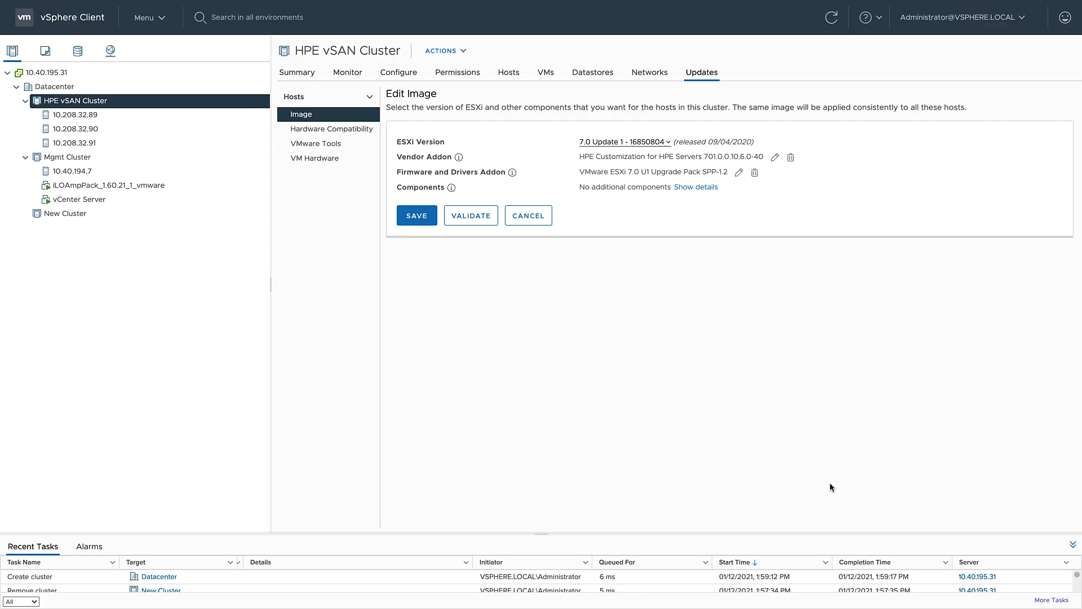
left_click(416, 215)
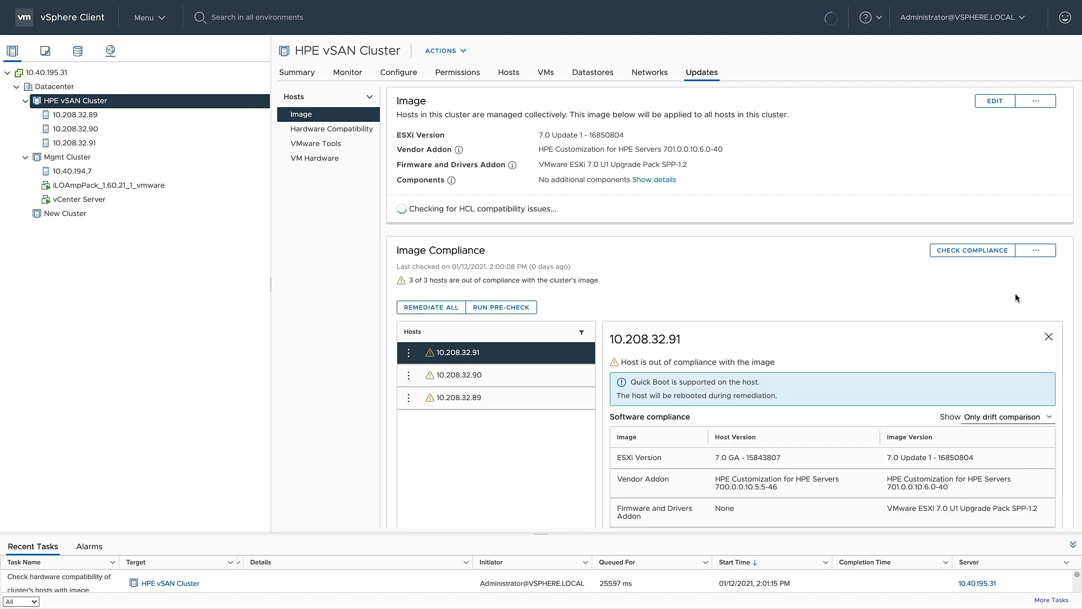
- Show ten firmware components per page in host 10.208.32.91's compliance details
scroll("down", 3)
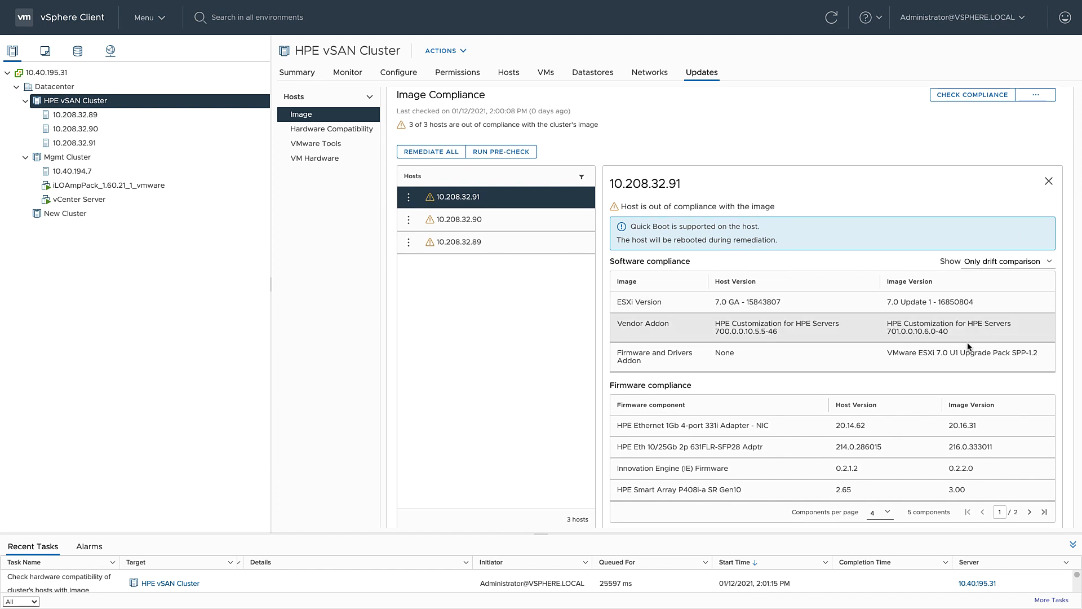
left_click(878, 511)
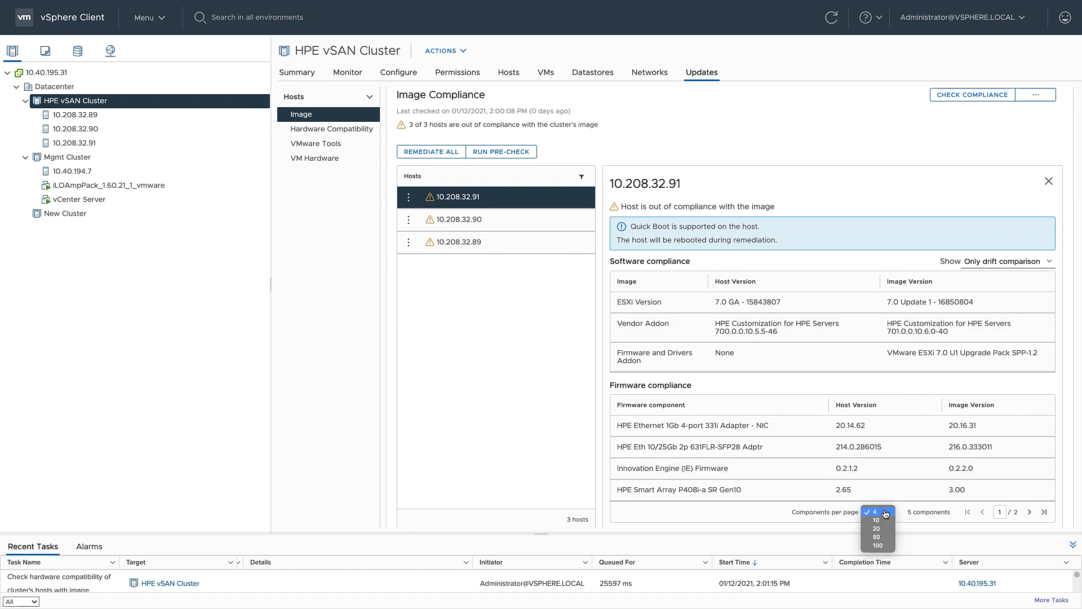
left_click(876, 518)
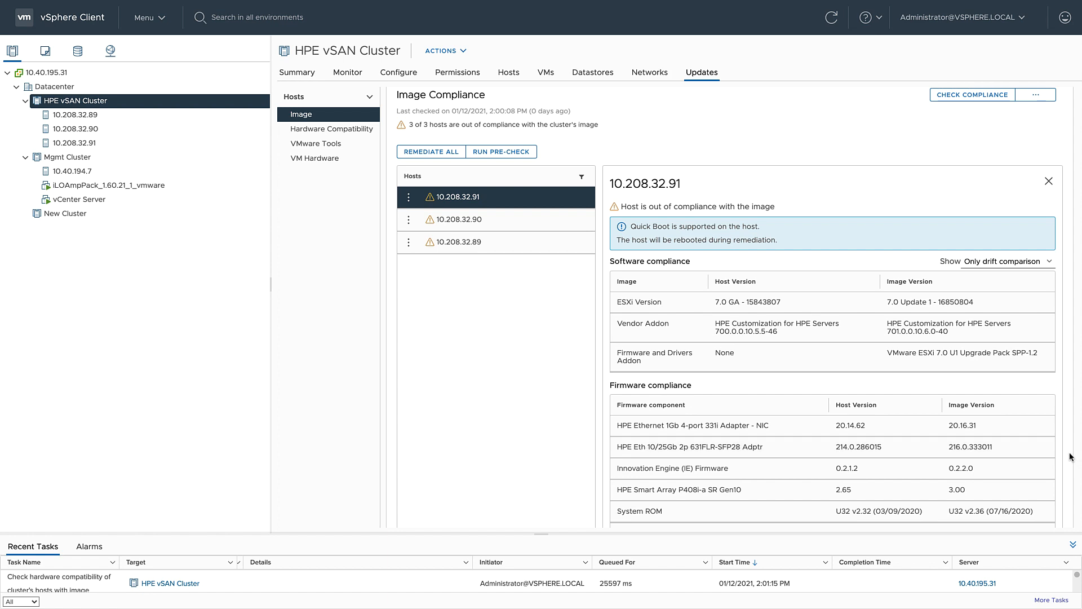
mouse_move(858, 302)
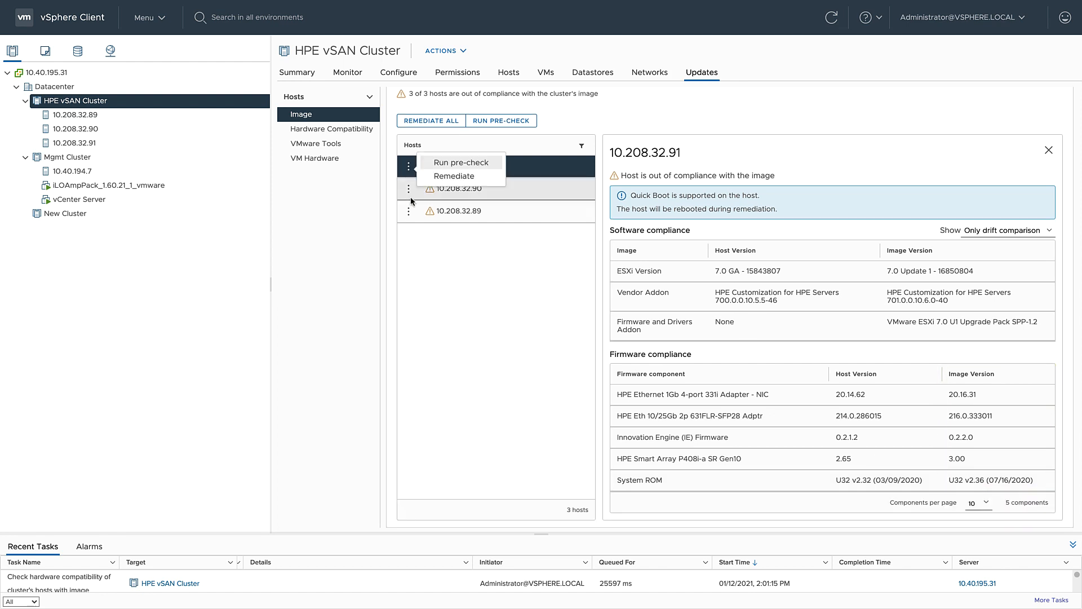
mouse_move(428, 194)
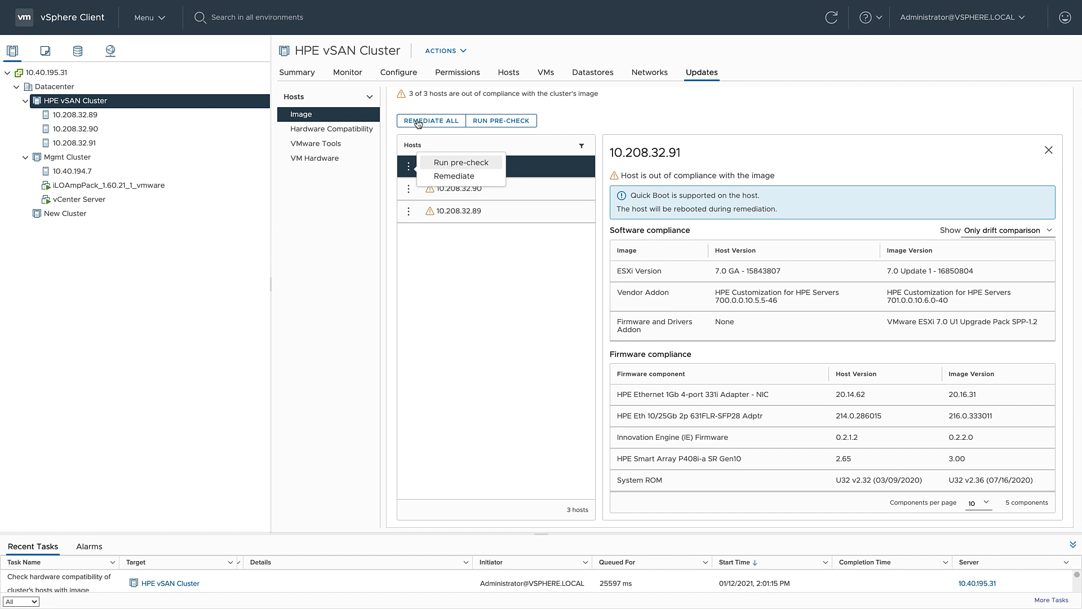
- Remediate all three cluster hosts to the new image and confirm
left_click(429, 121)
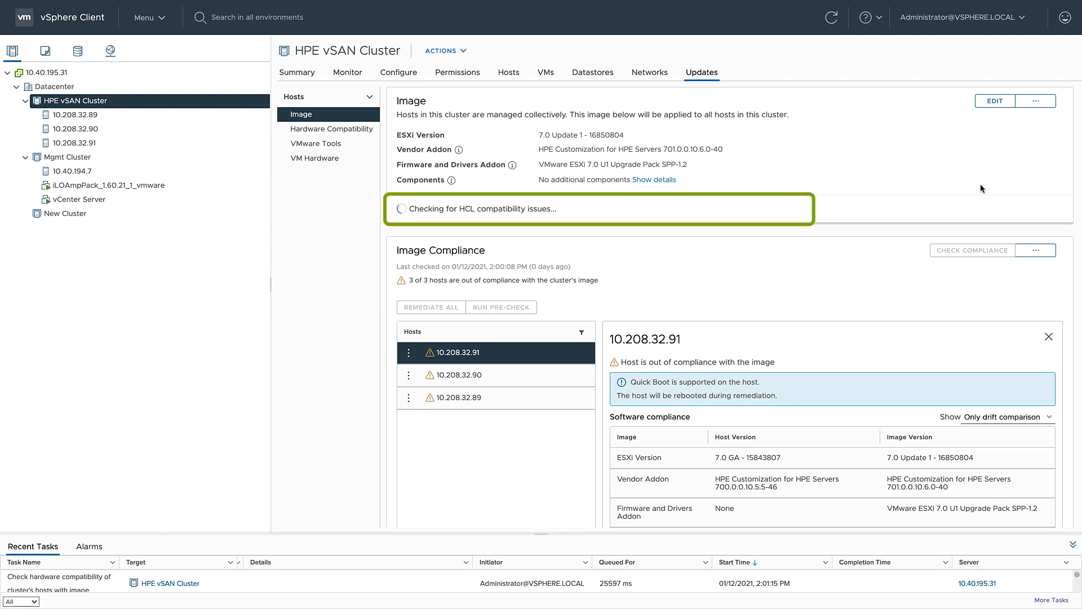
left_click(430, 306)
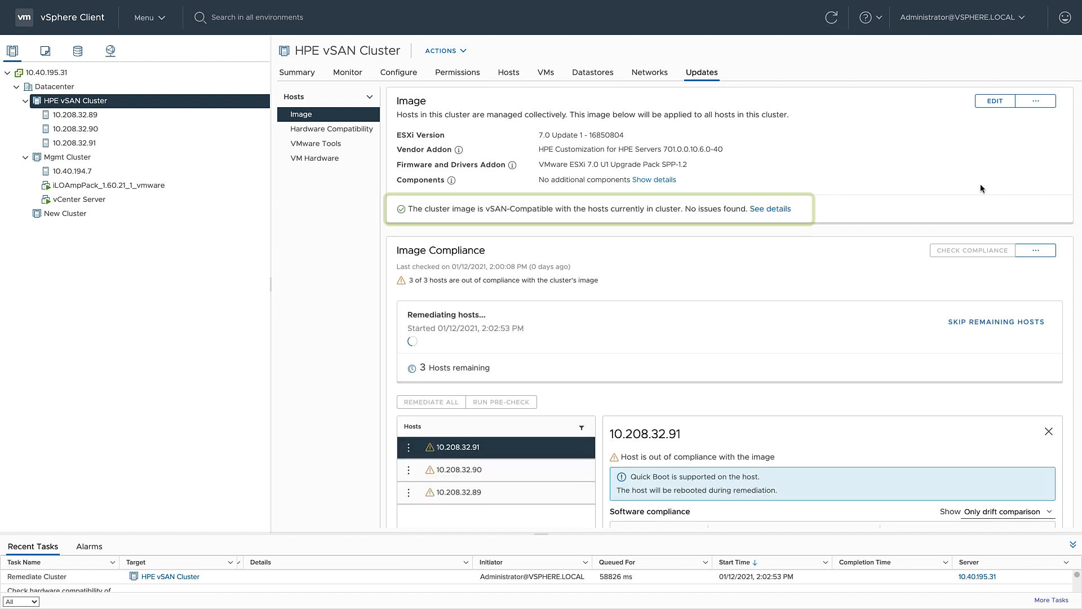